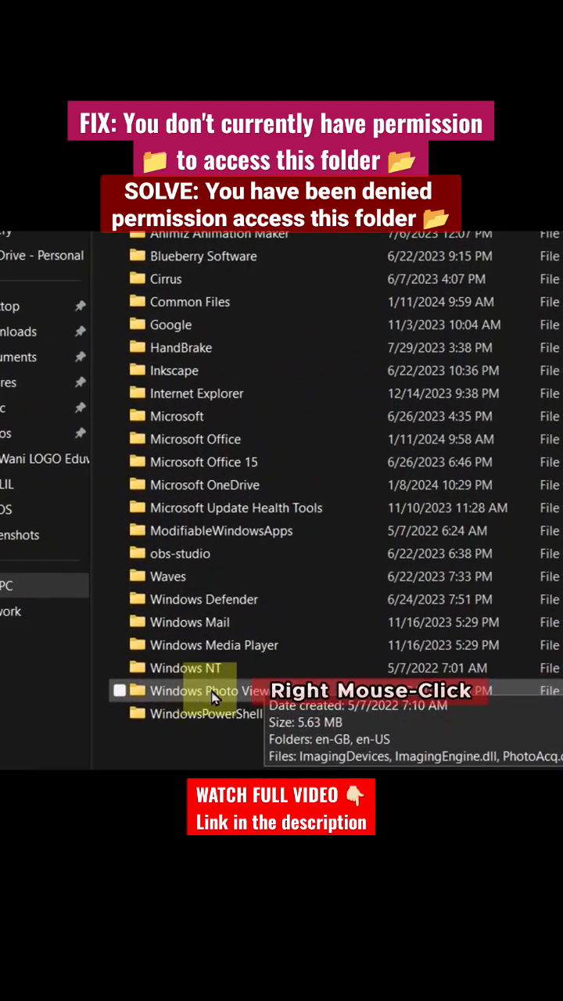
# Step: Open the Properties of the WindowsApps folder from its right-click menu
pyautogui.rightClick(216, 691)
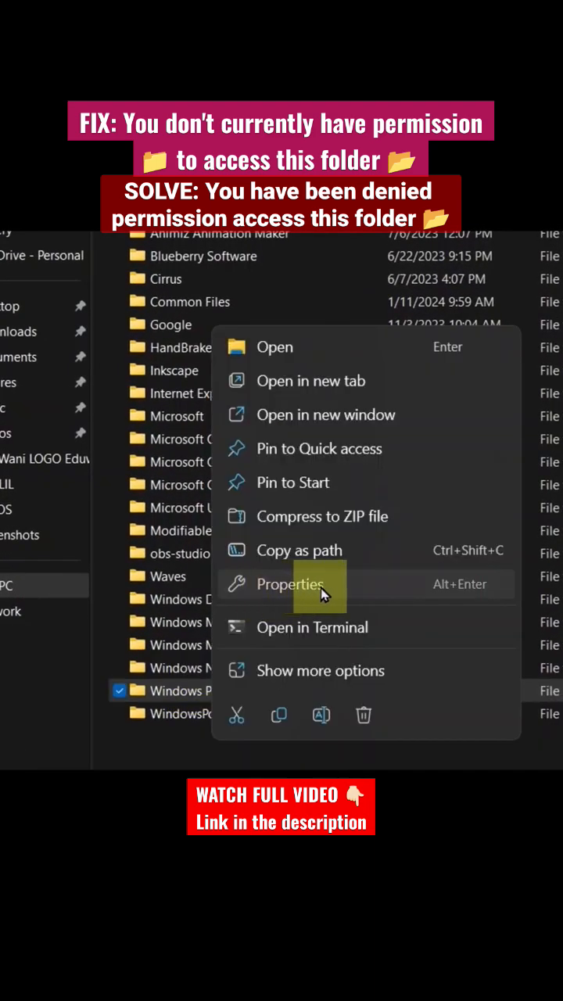
pyautogui.click(289, 585)
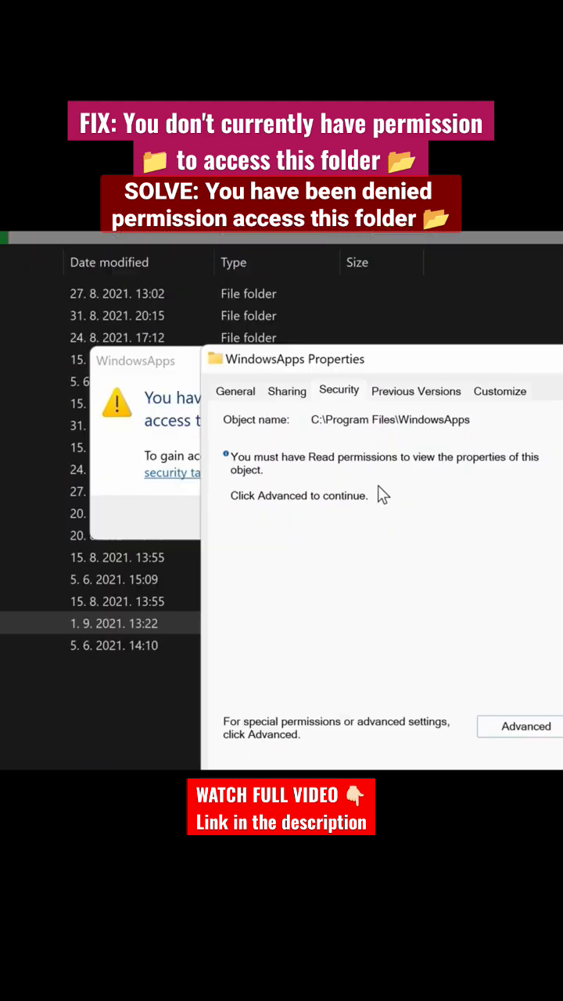
# Step: Enter Advanced Security Settings with administrator permissions and view the Effective Access tab
pyautogui.click(525, 726)
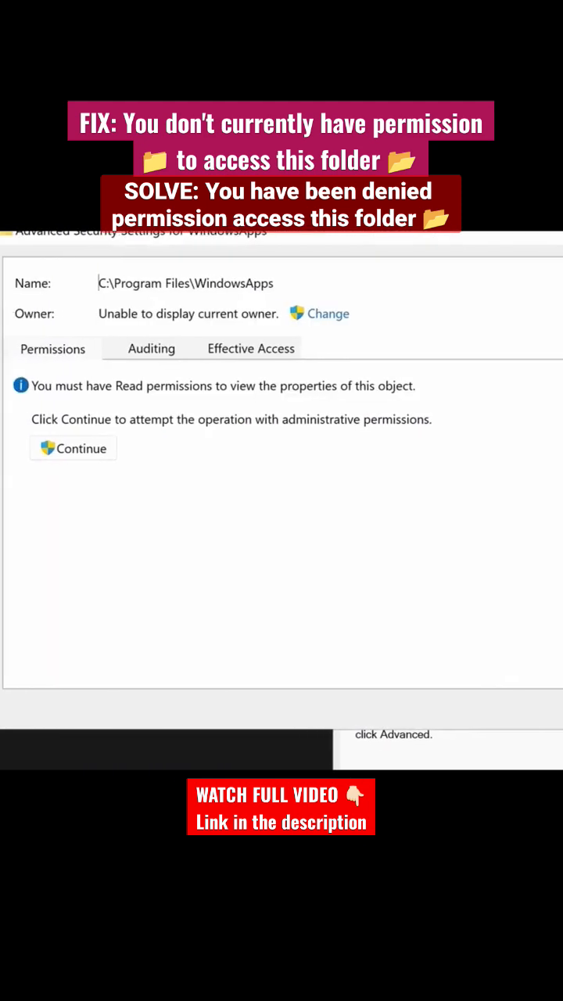
pyautogui.click(73, 448)
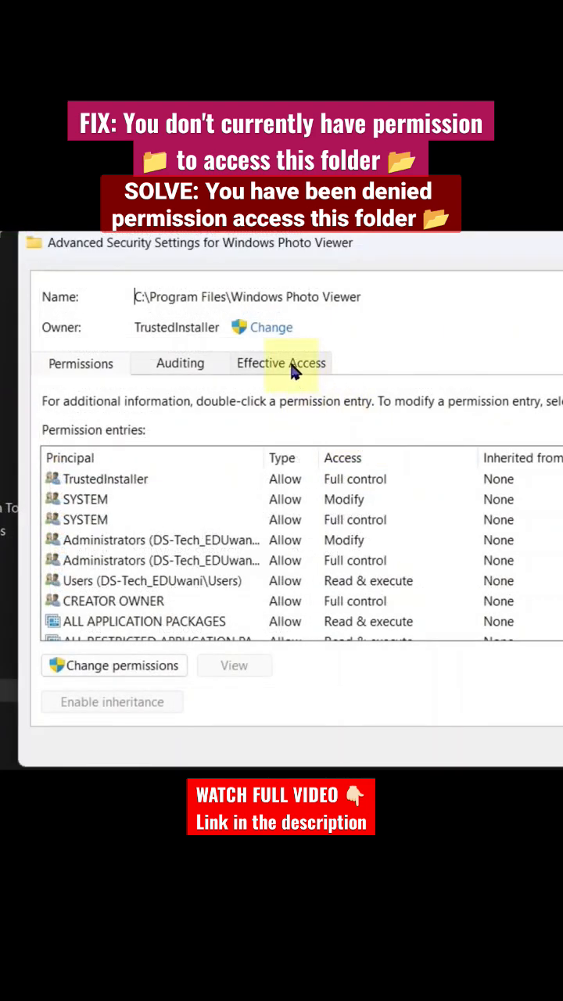
pyautogui.click(280, 363)
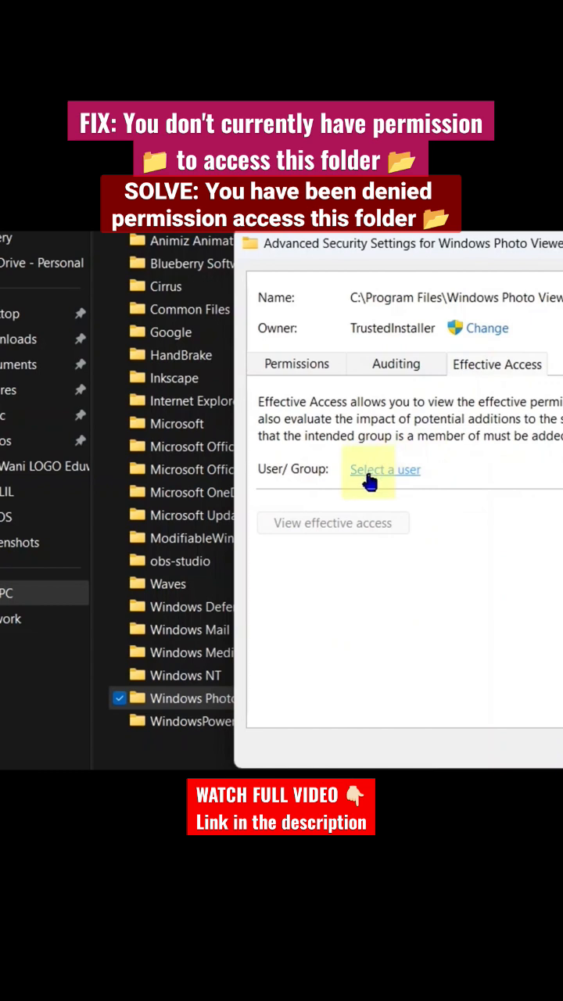
# Step: Begin selecting a user and include the Users object type among all searched types
pyautogui.click(385, 469)
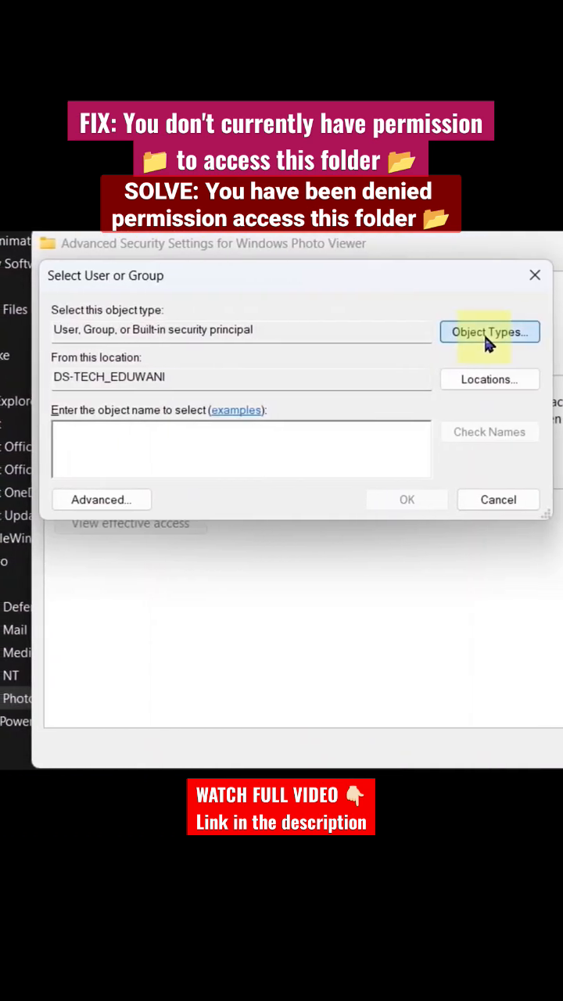
pyautogui.click(490, 331)
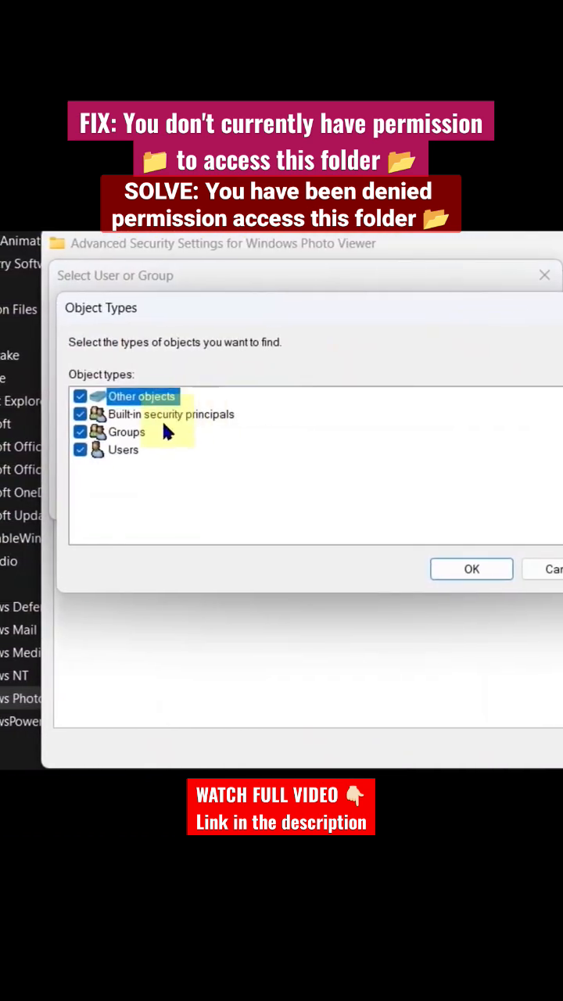
pyautogui.click(122, 450)
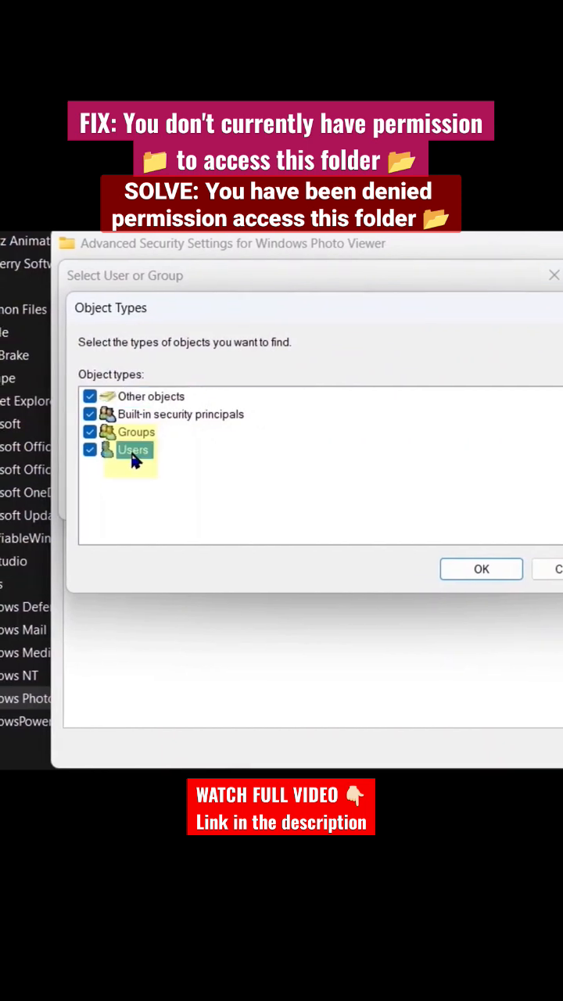
pyautogui.click(482, 569)
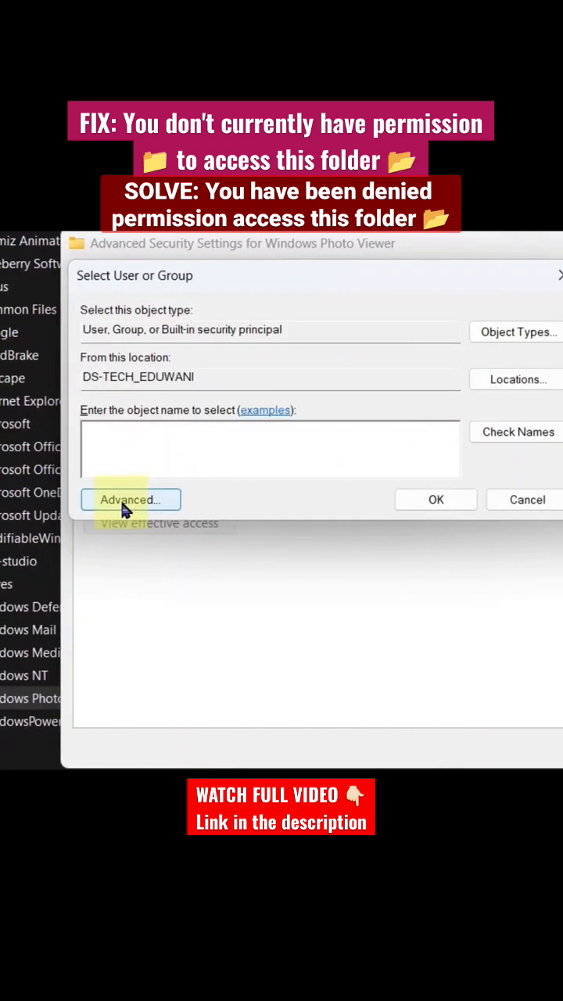
# Step: Search all users and groups with Find Now and choose the Users group as the object
pyautogui.click(130, 499)
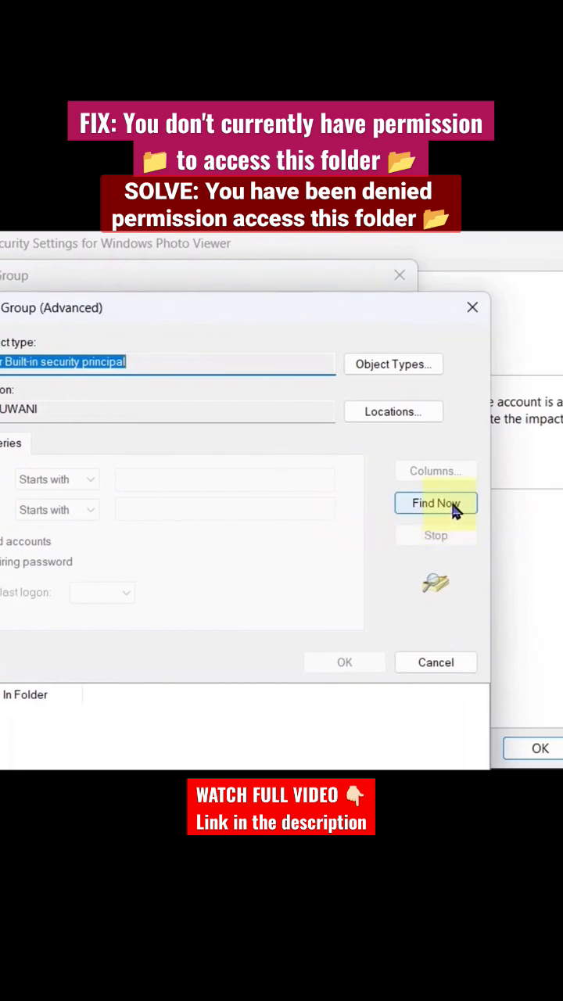
pyautogui.click(435, 504)
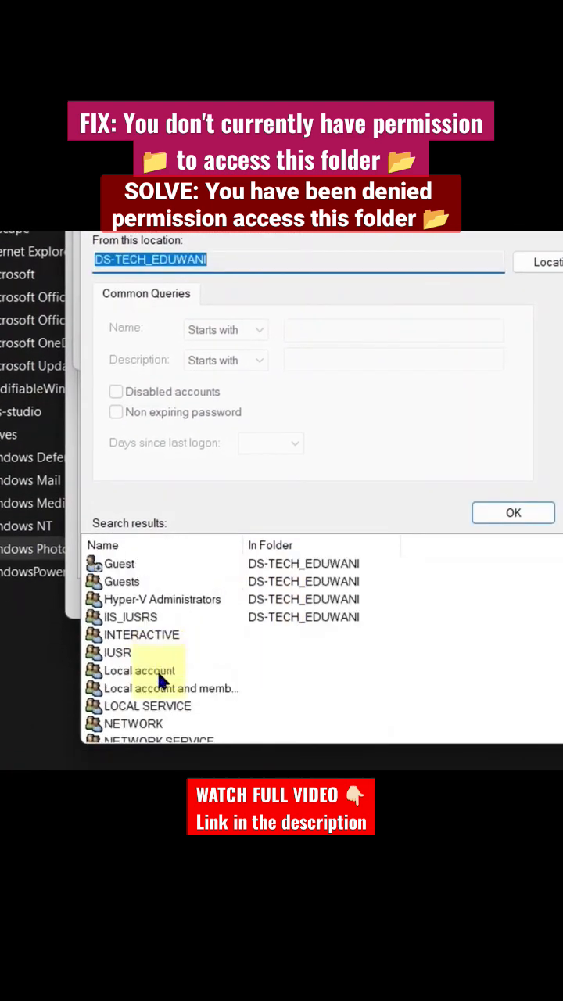
pyautogui.scroll(-3)
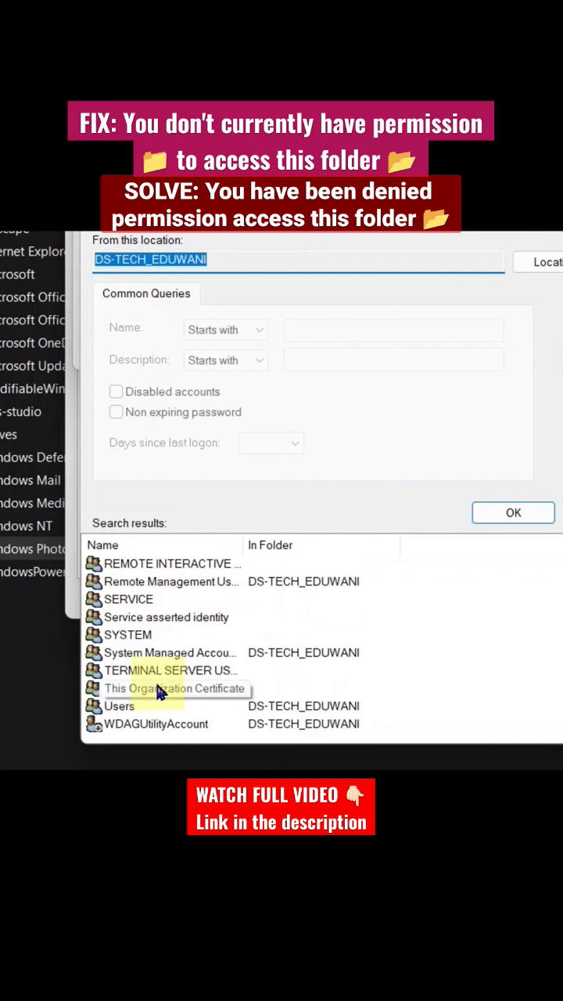
pyautogui.click(119, 705)
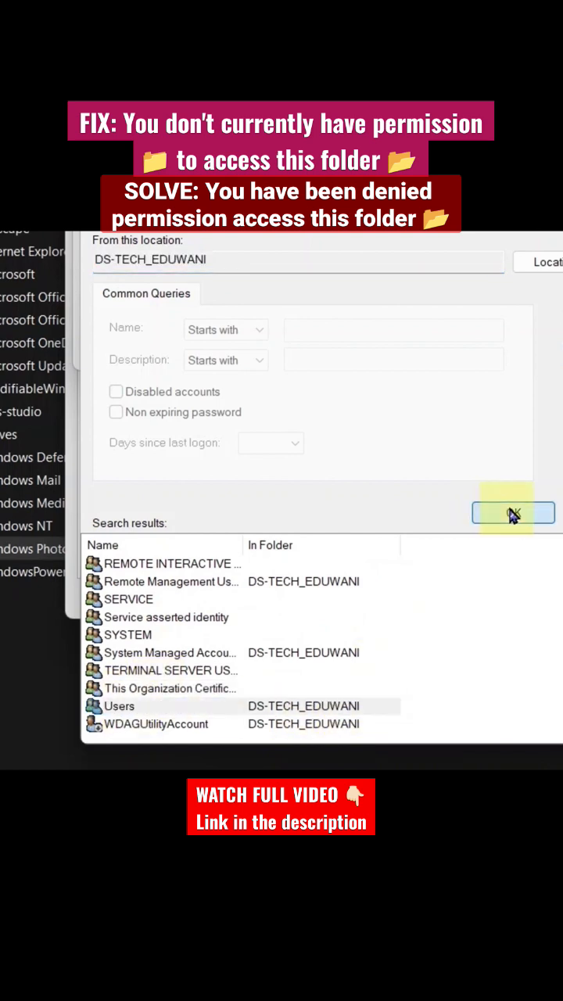
pyautogui.click(513, 513)
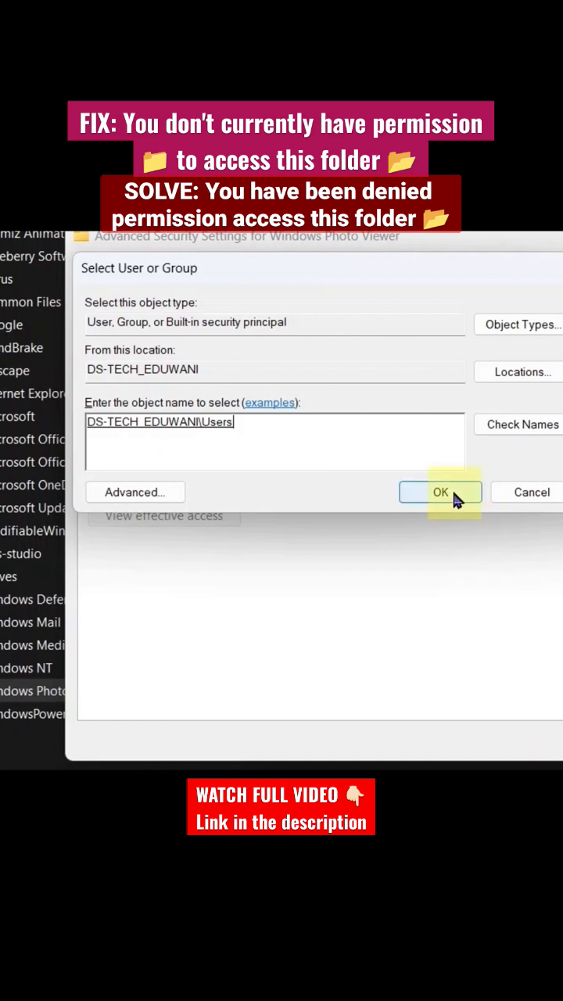
# Step: Confirm the Users selection, open WindowsApps via Continue and browse its app package folders
pyautogui.click(442, 491)
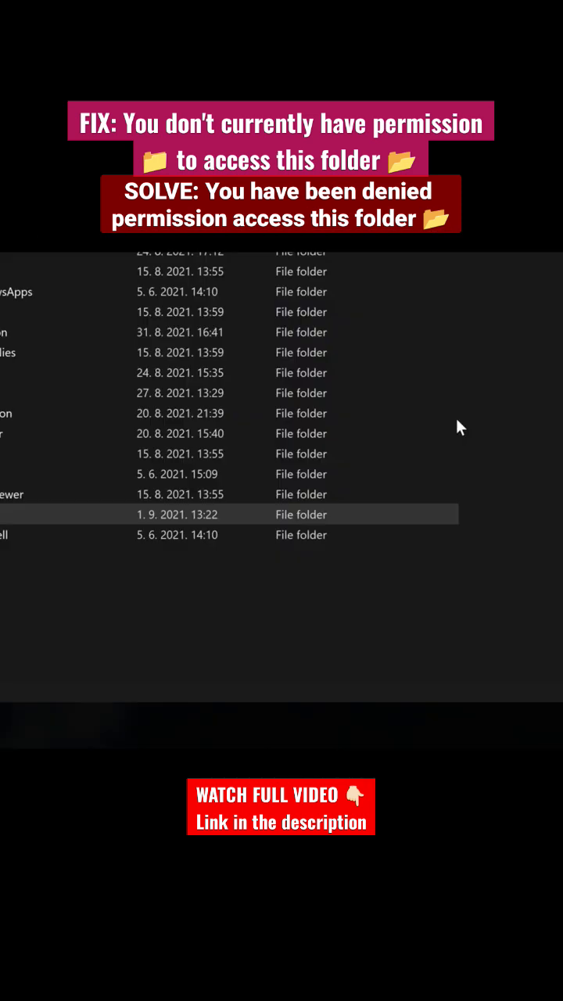
pyautogui.doubleClick(81, 513)
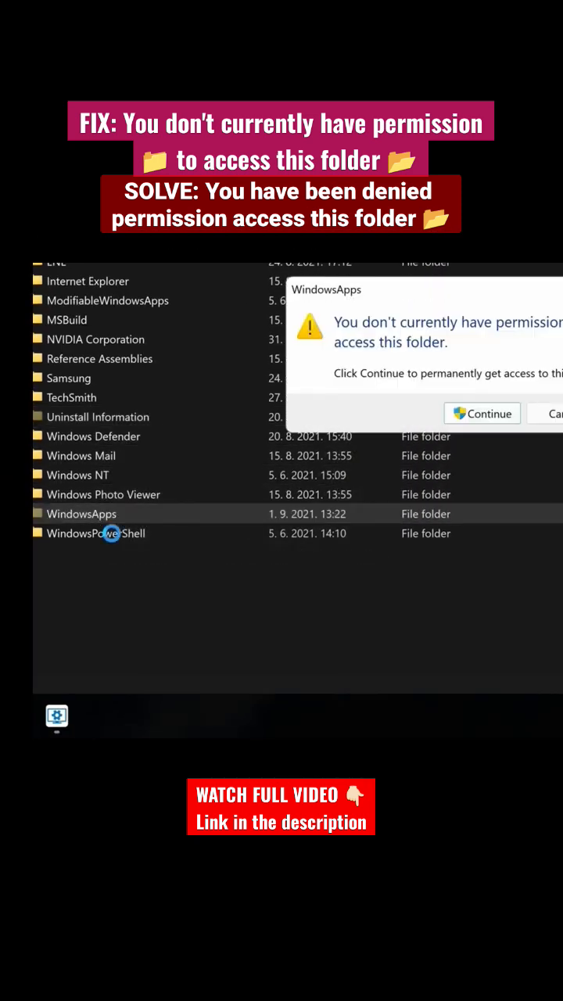
pyautogui.click(482, 413)
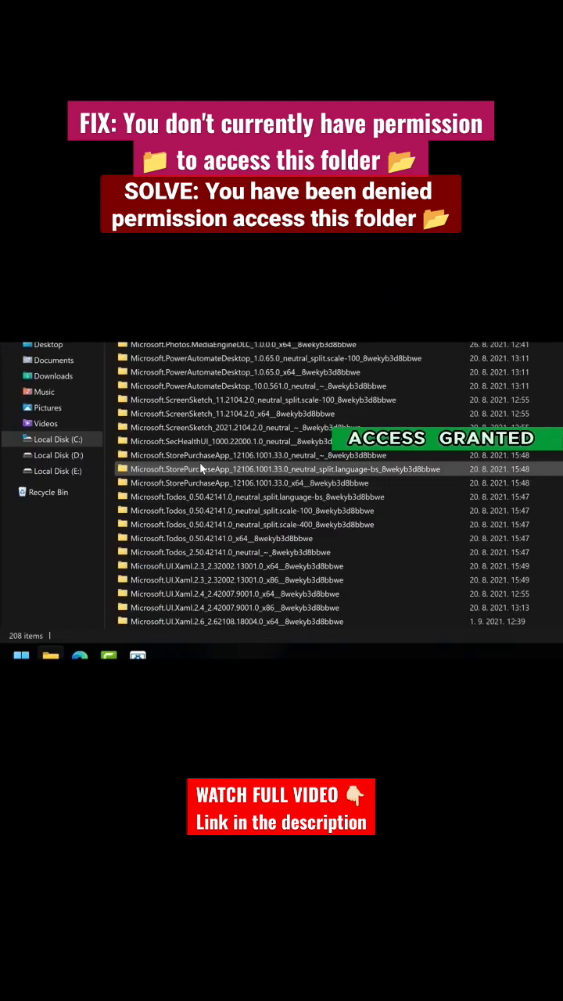
pyautogui.scroll(-3)
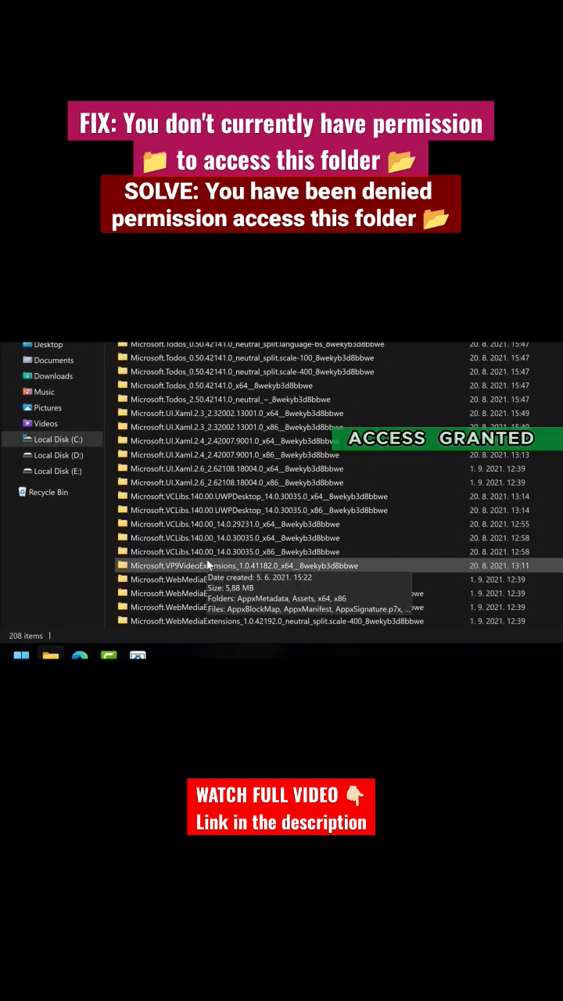